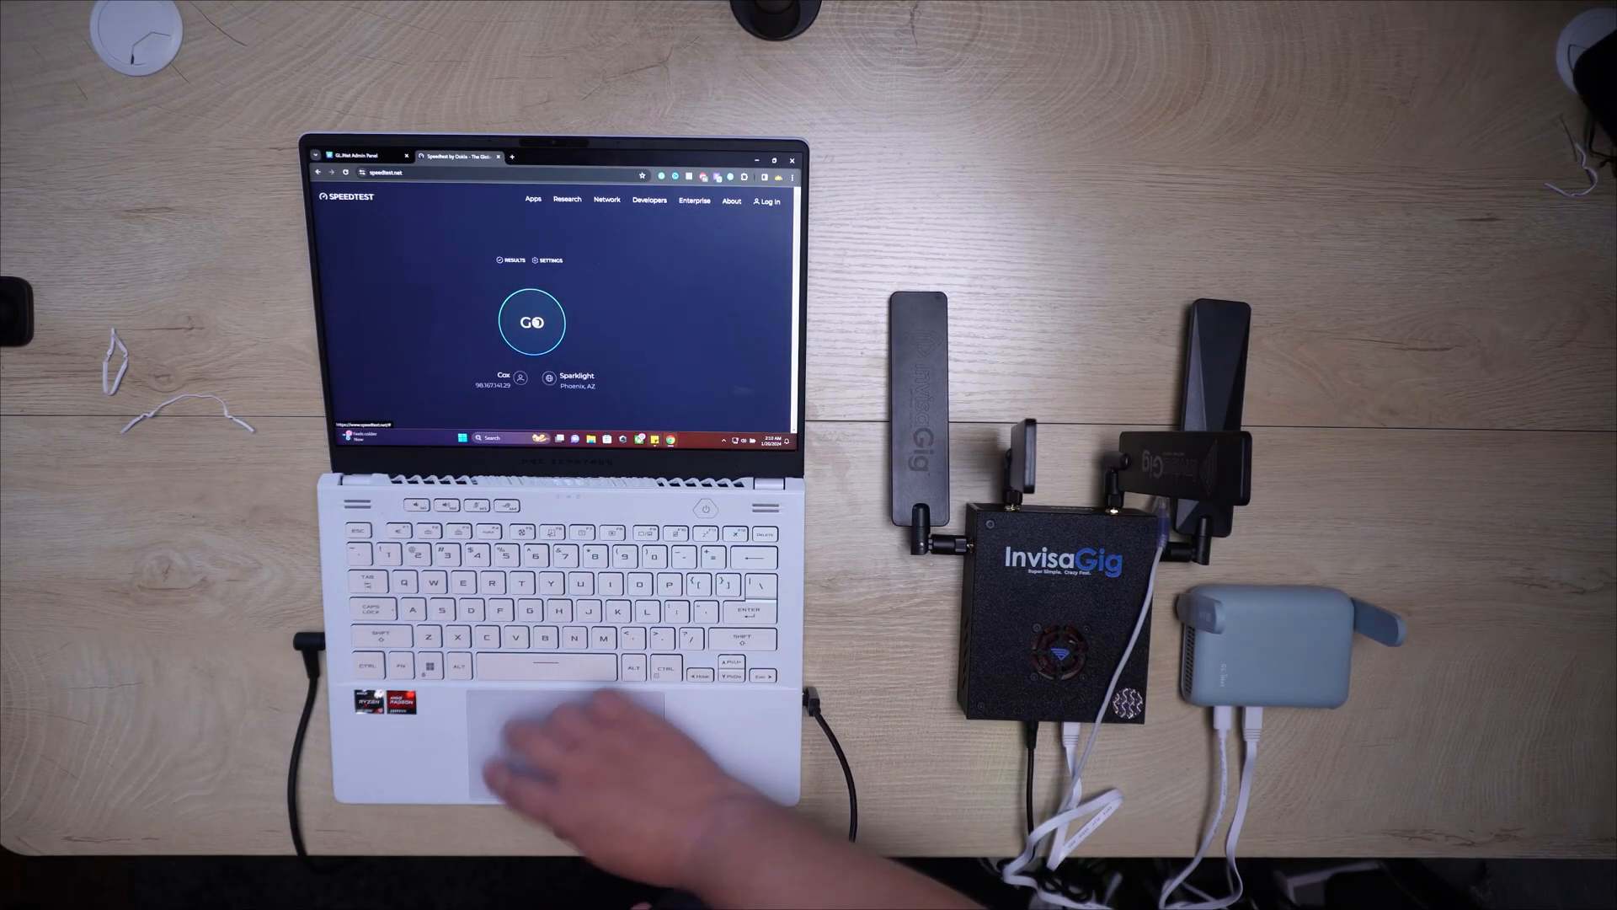
Step: Start the Ookla speed test with GO and let it measure the laptop's connection
left_click(534, 321)
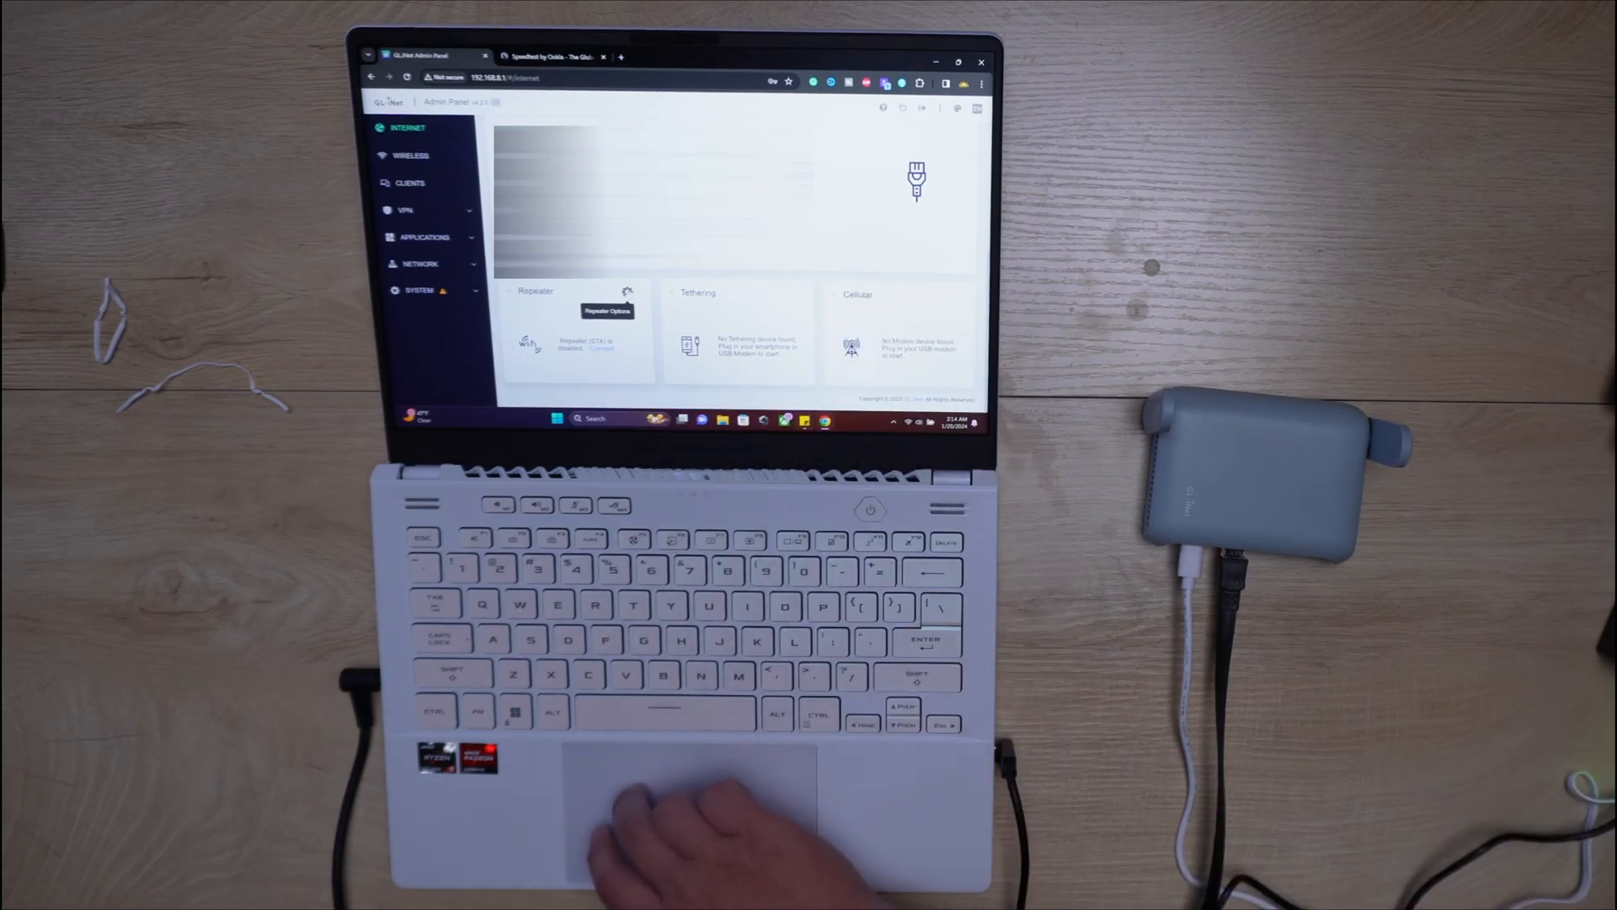
Step: Show the VPN Dashboard, glance at the WireGuard Client page, and review the dashboard's client and server setups
left_click(402, 209)
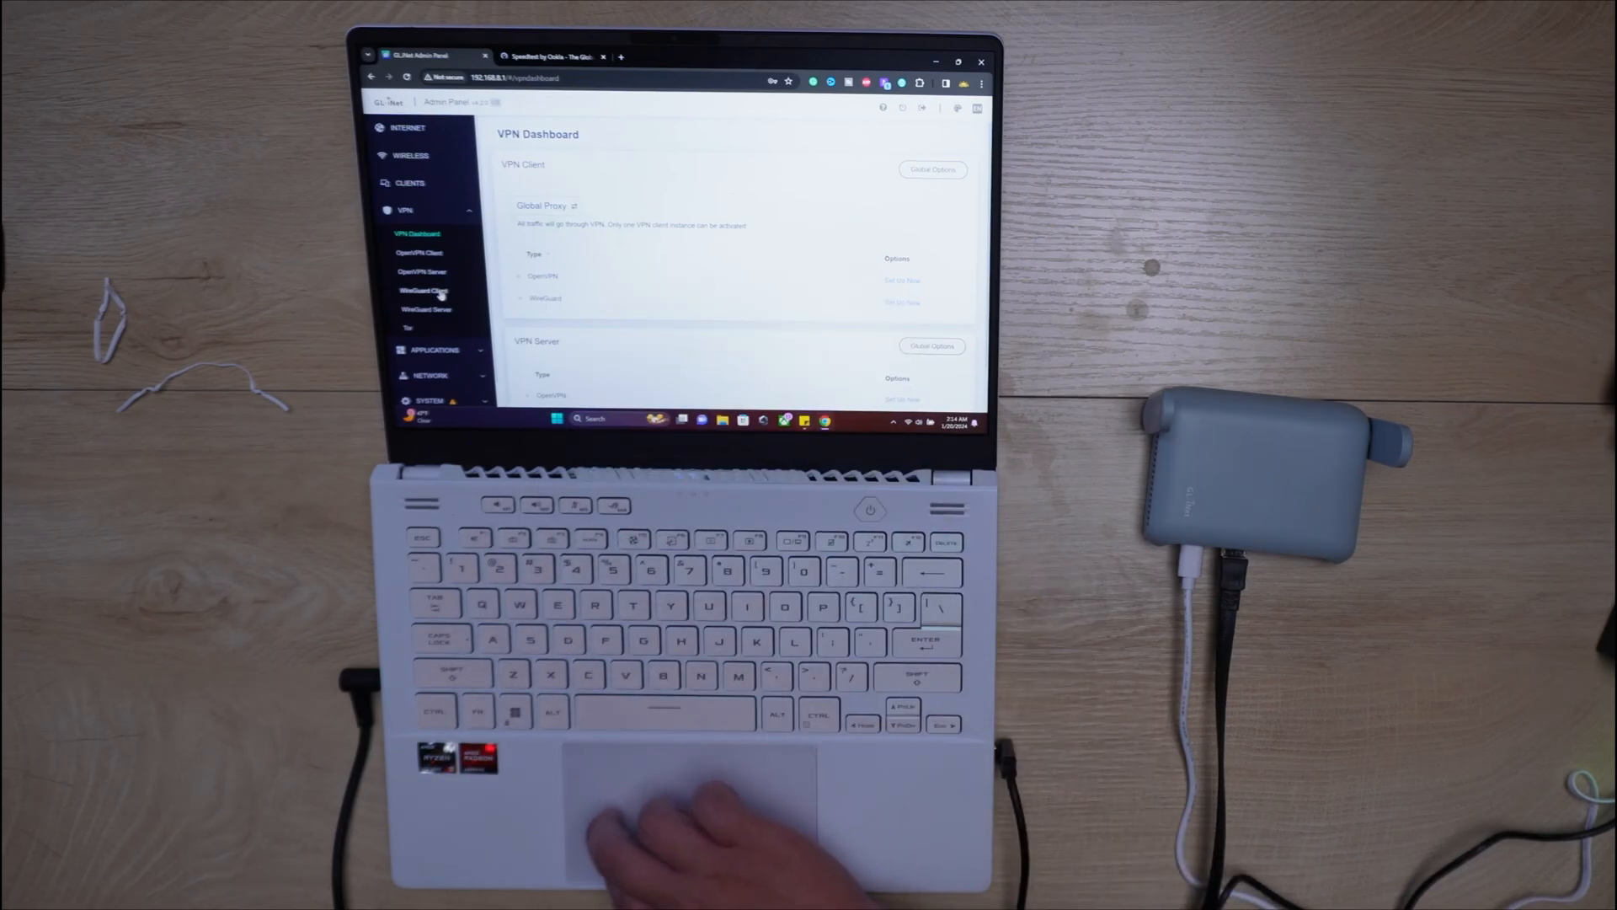
left_click(422, 290)
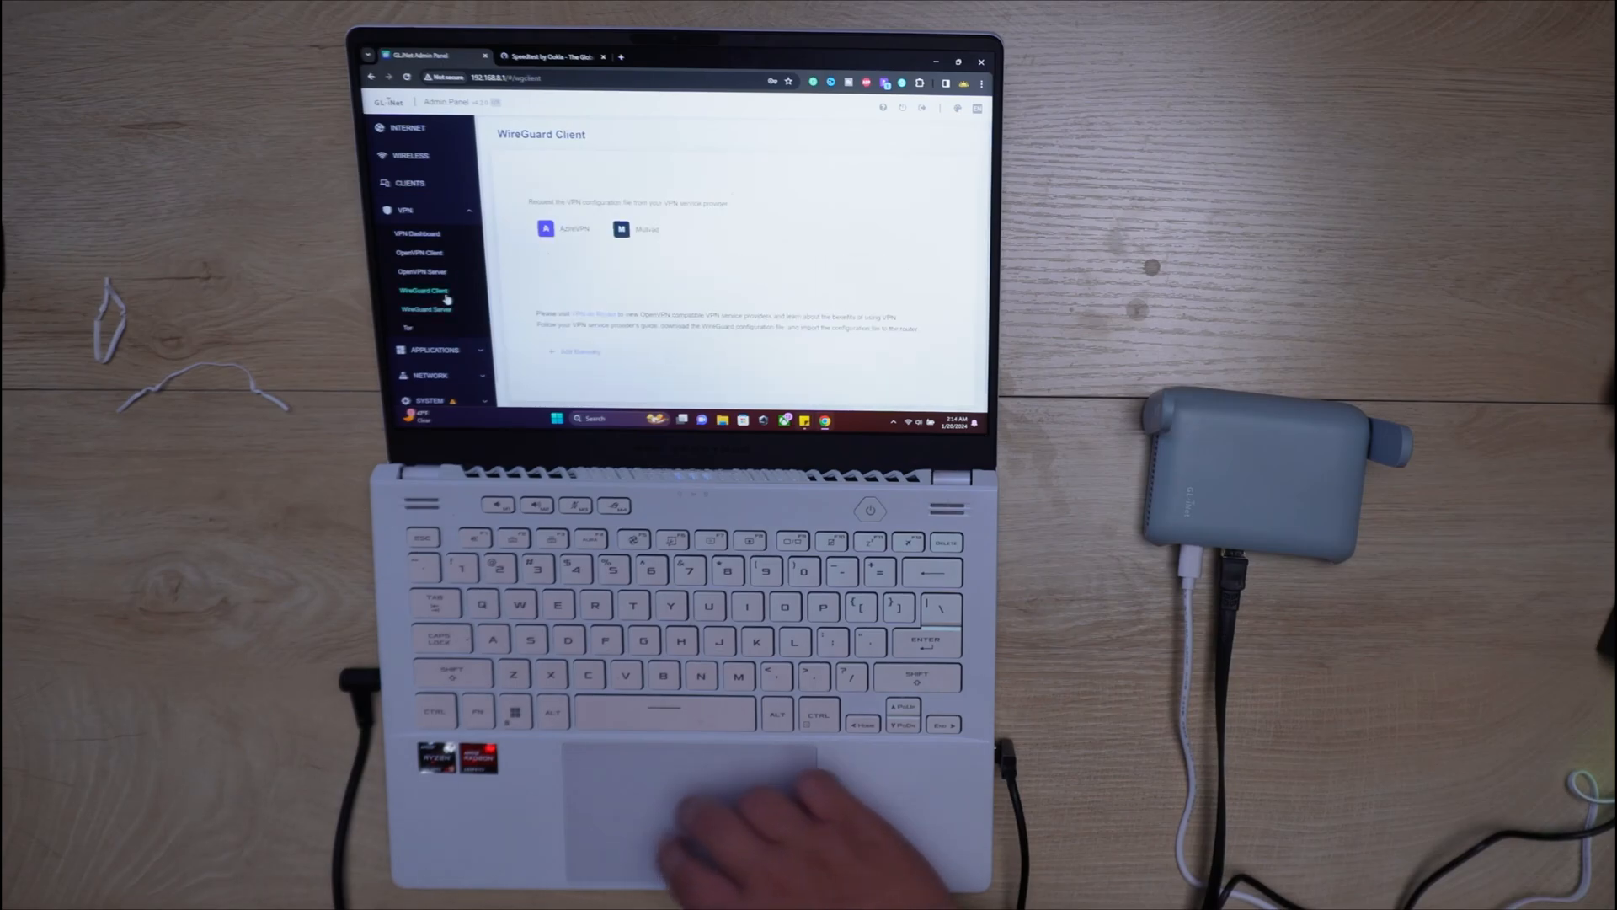
left_click(415, 232)
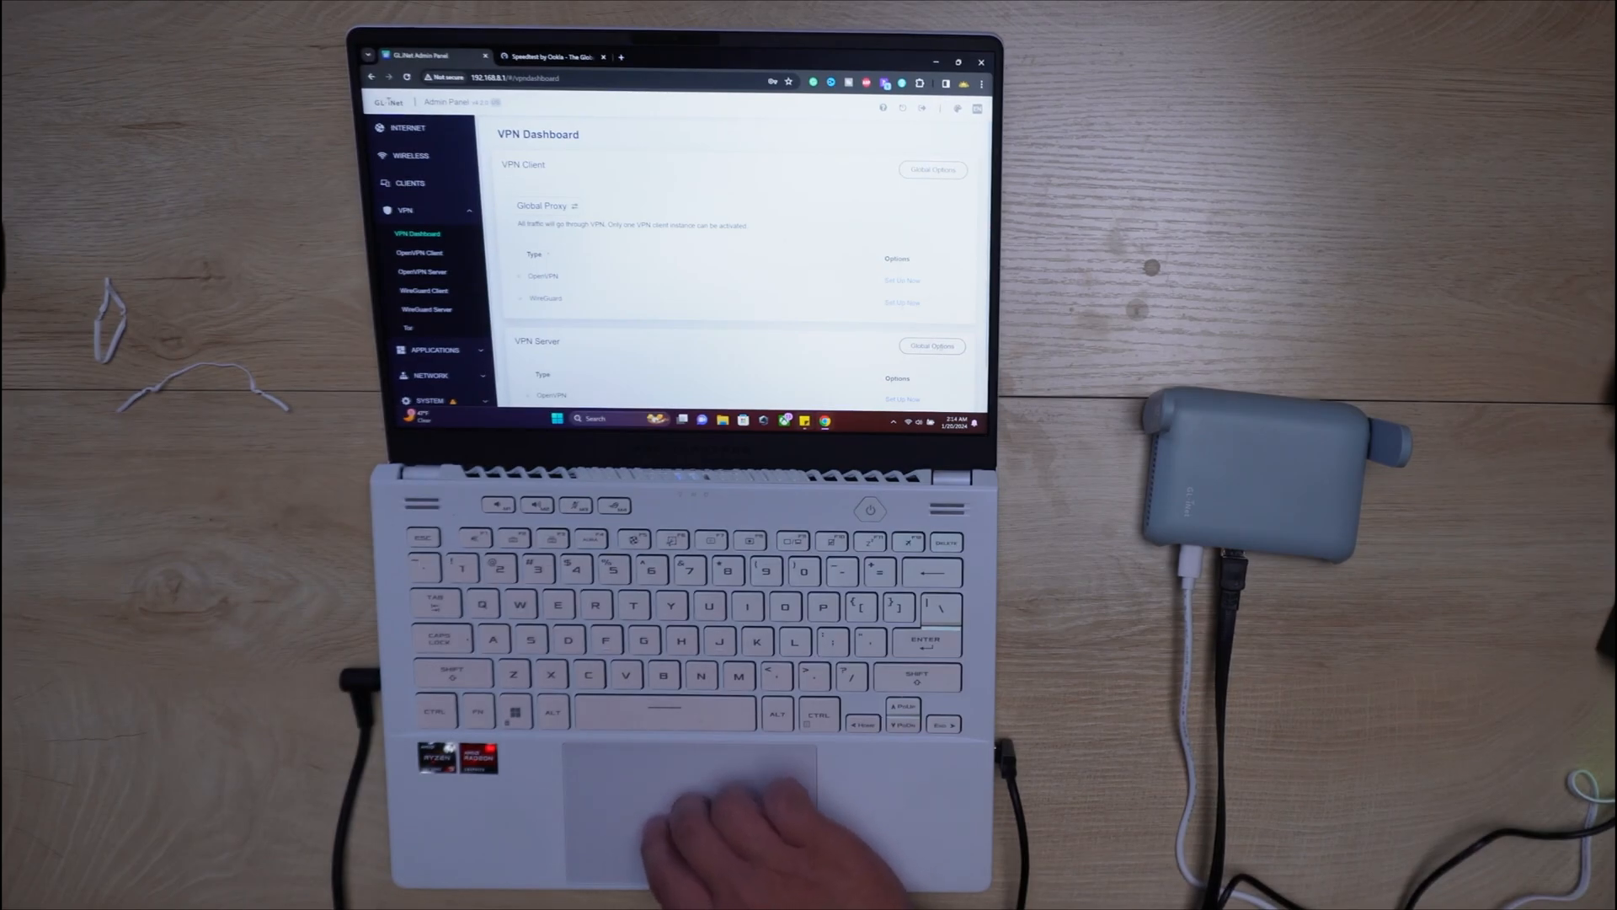
scroll("down", 3)
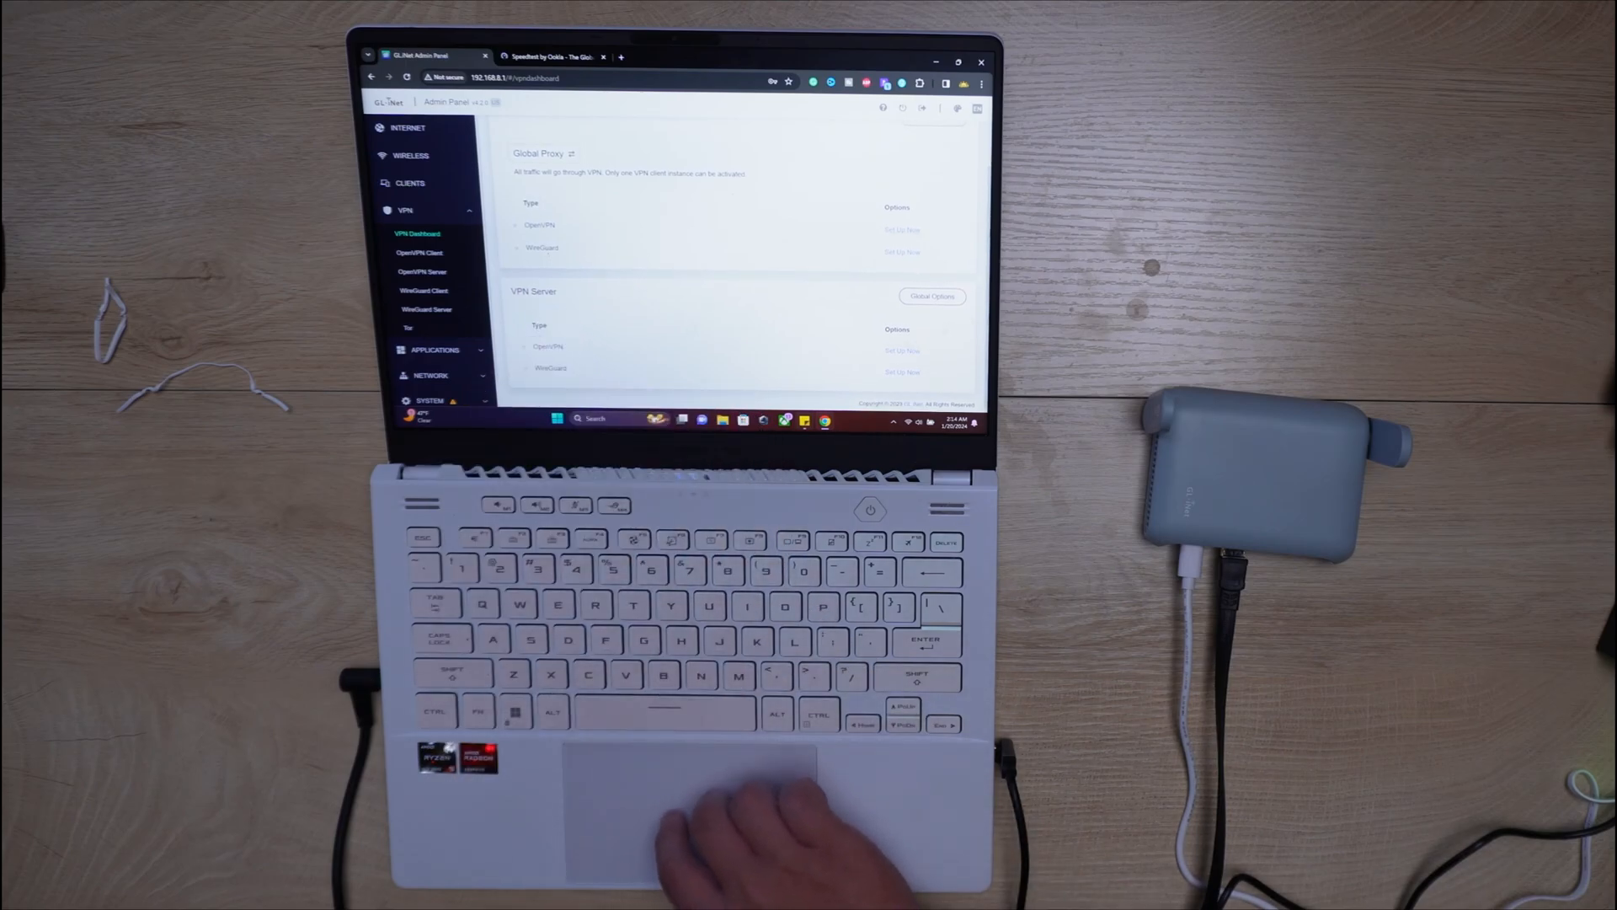
scroll("down", 3)
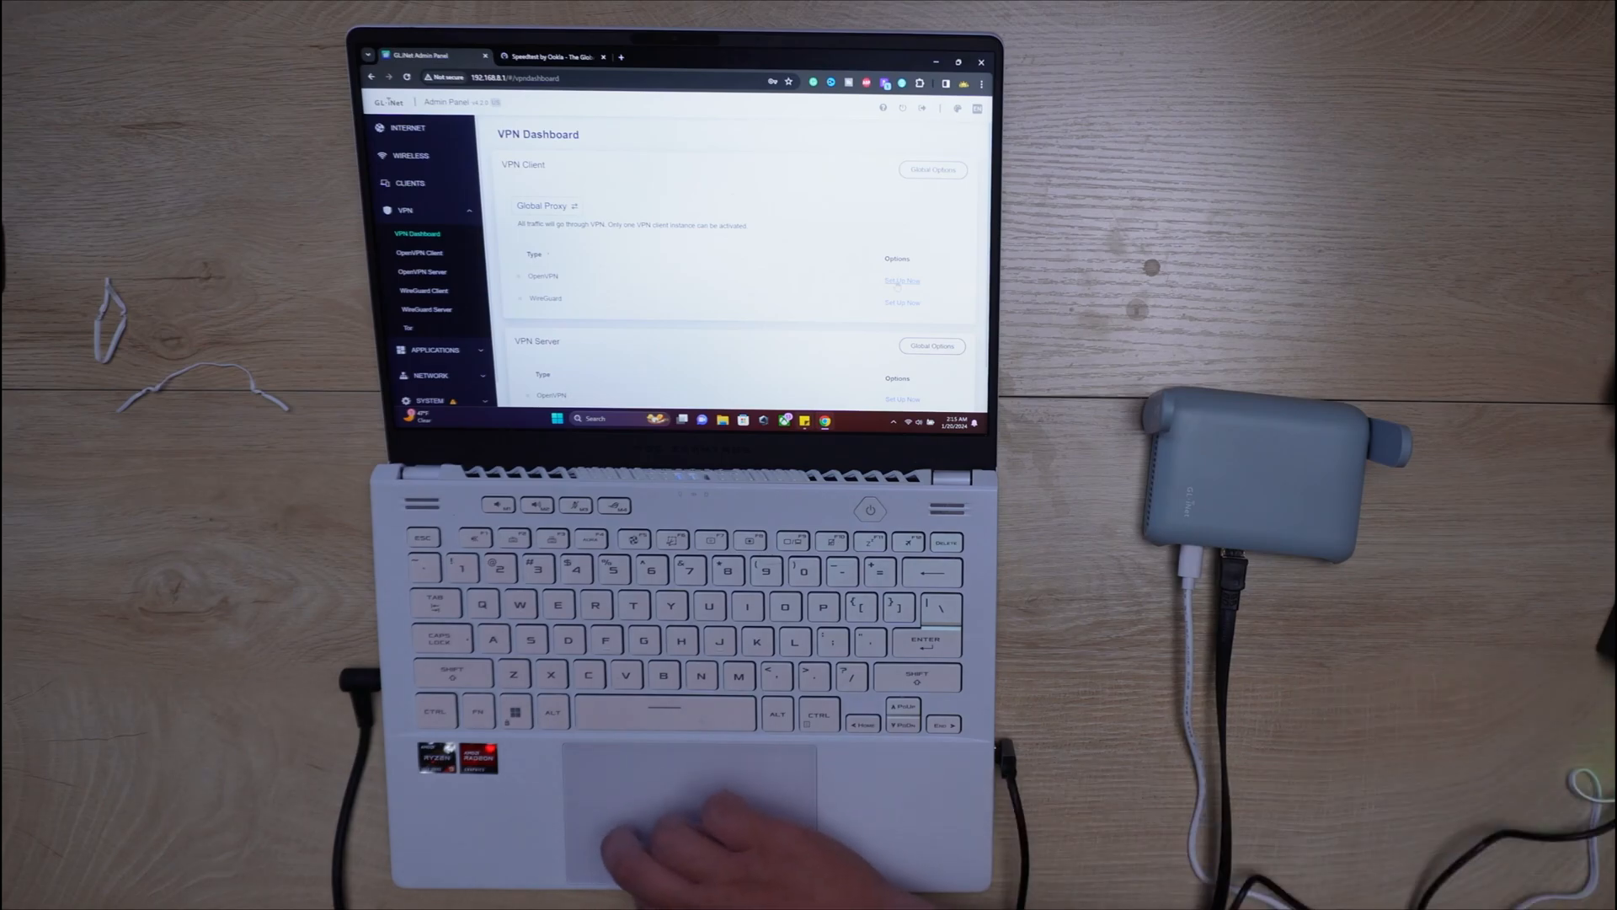
Step: View the VPN client Global Options and cancel without applying changes
left_click(932, 168)
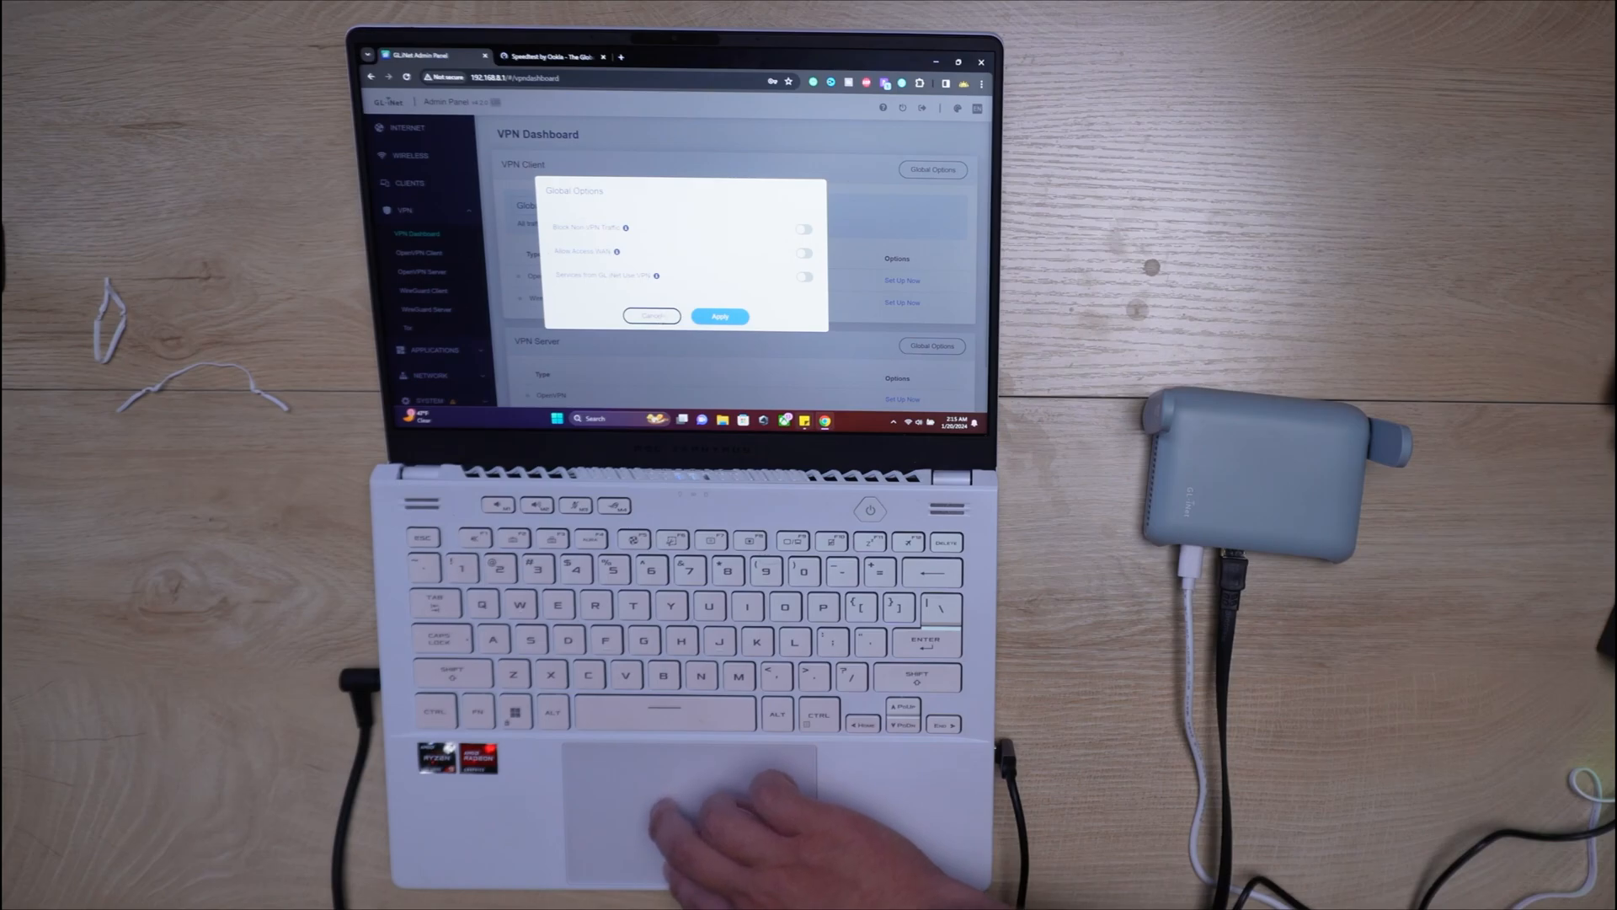
left_click(650, 315)
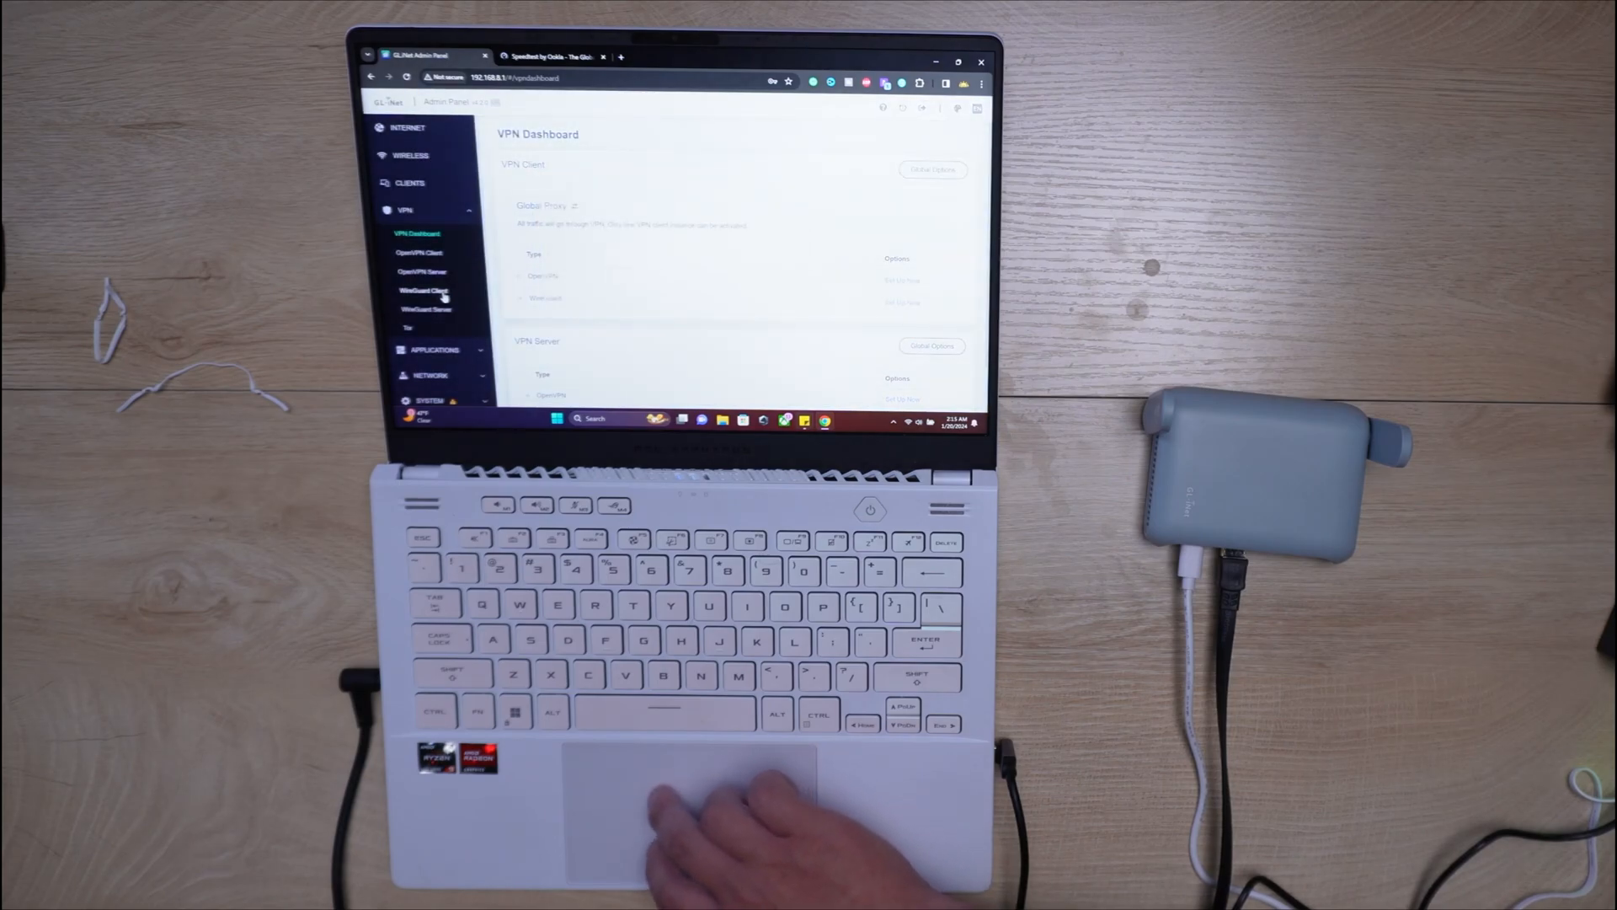
Step: Expand Applications to view Dynamic DNS, then show the AdGuard Home page (disabled)
left_click(426, 309)
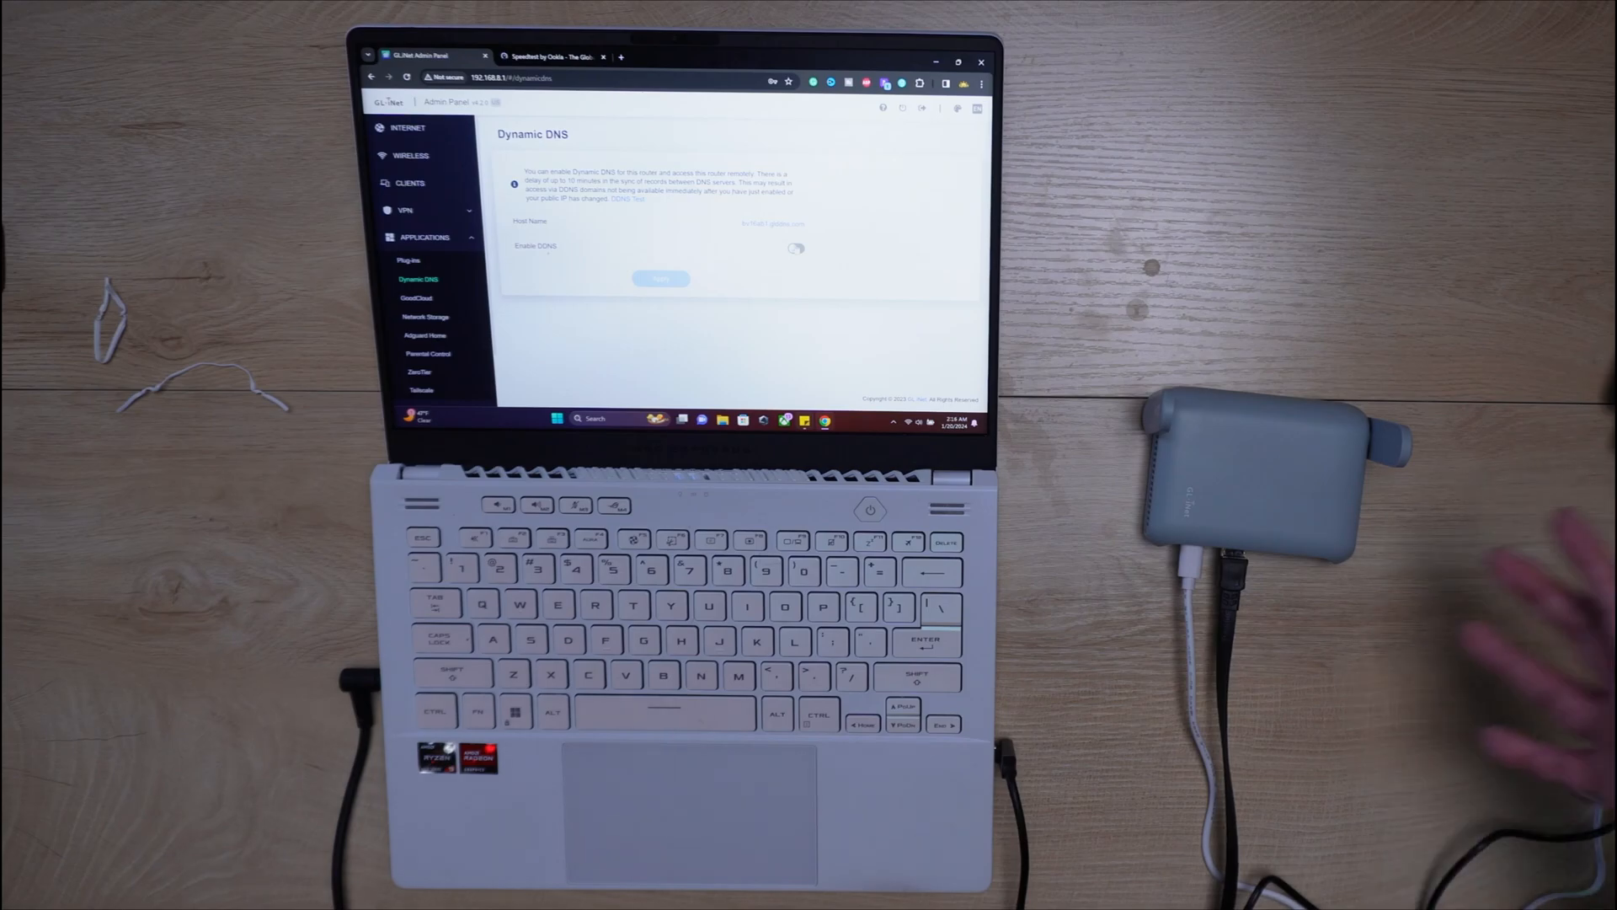
left_click(425, 335)
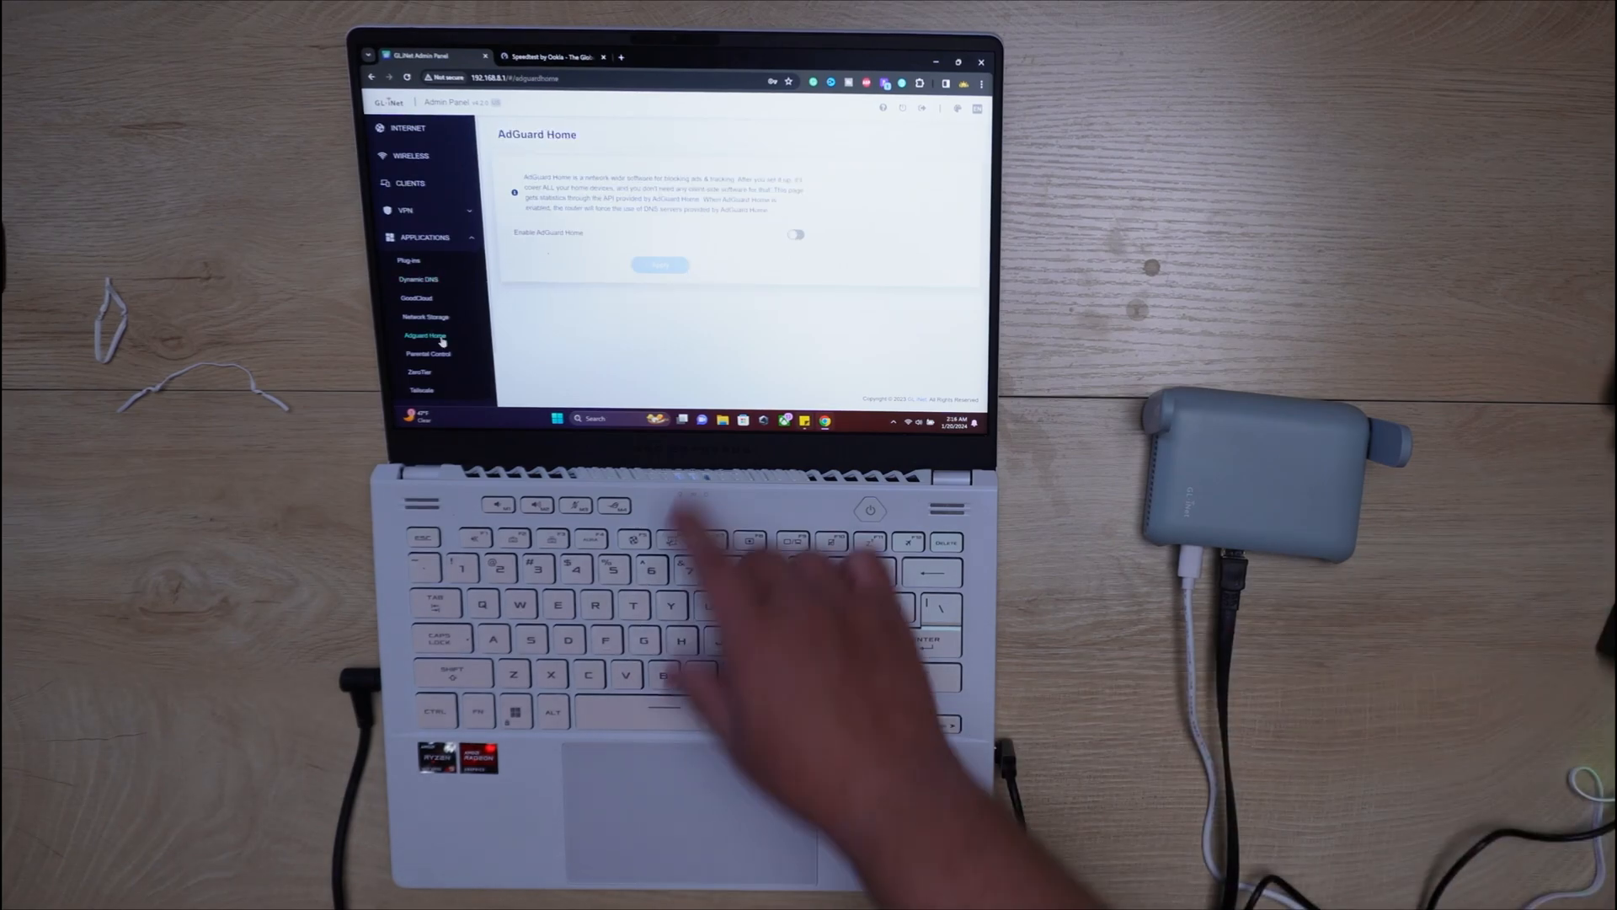